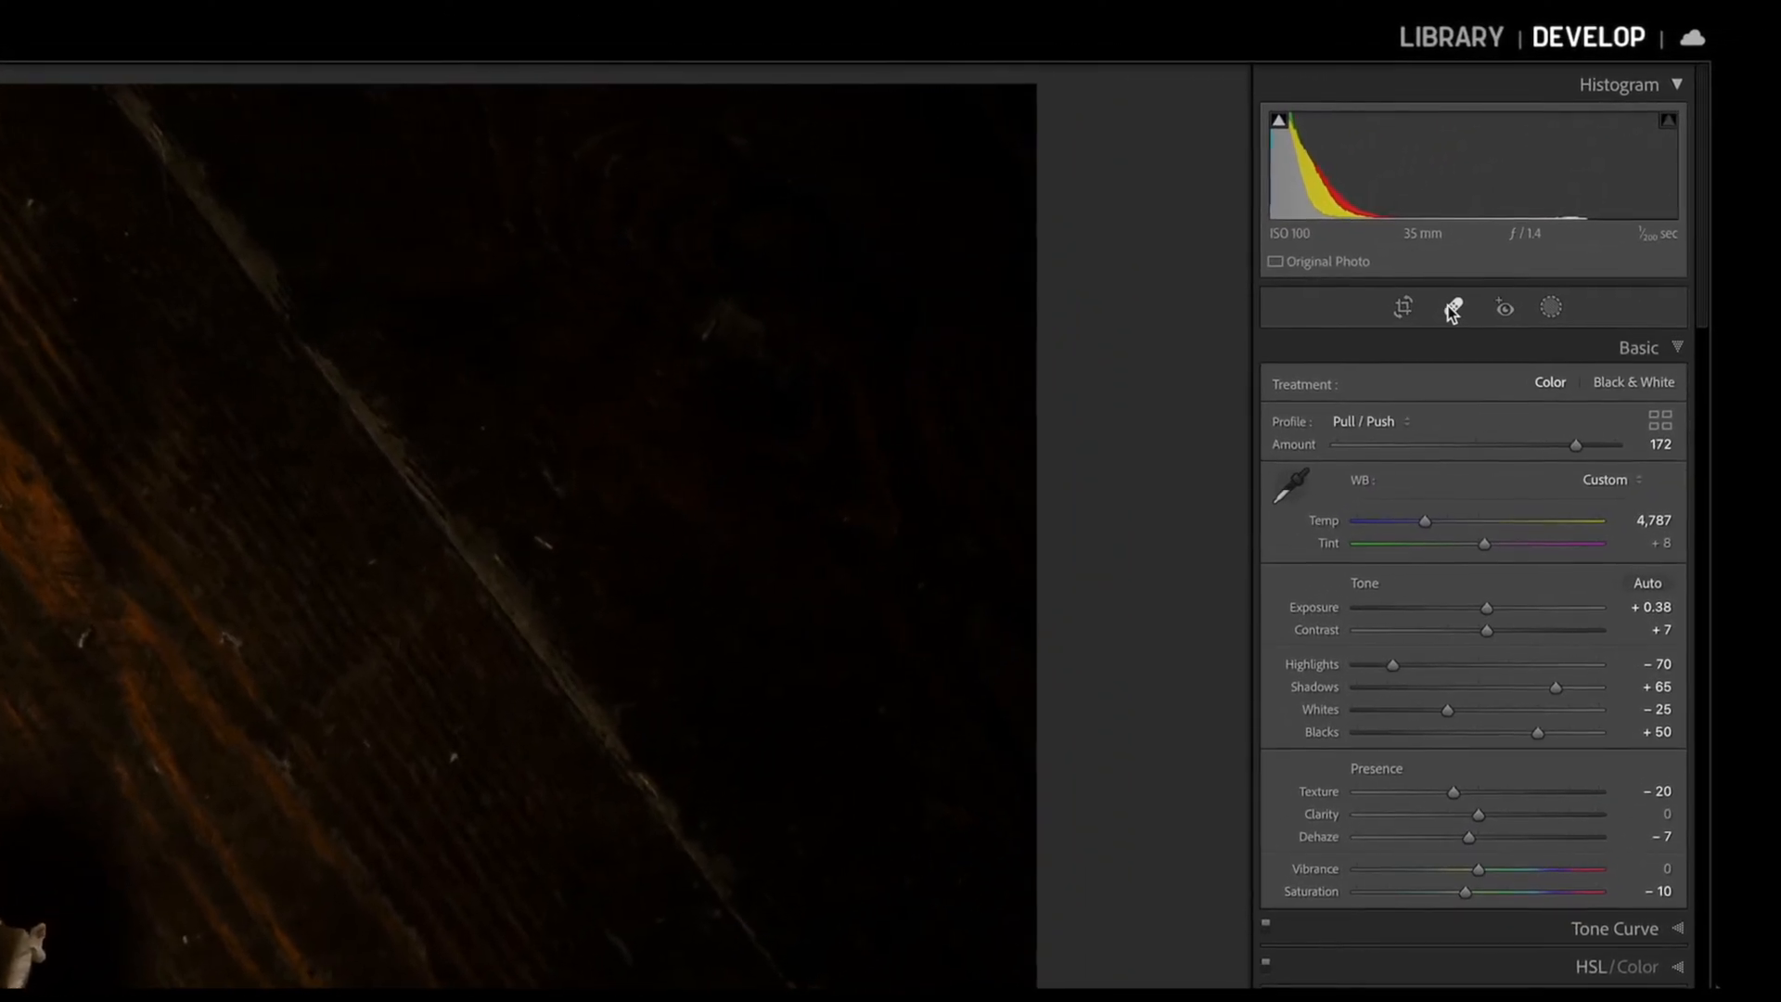
Activate the Spot Removal tool in the Develop module for the rose photo.
left_click(1453, 307)
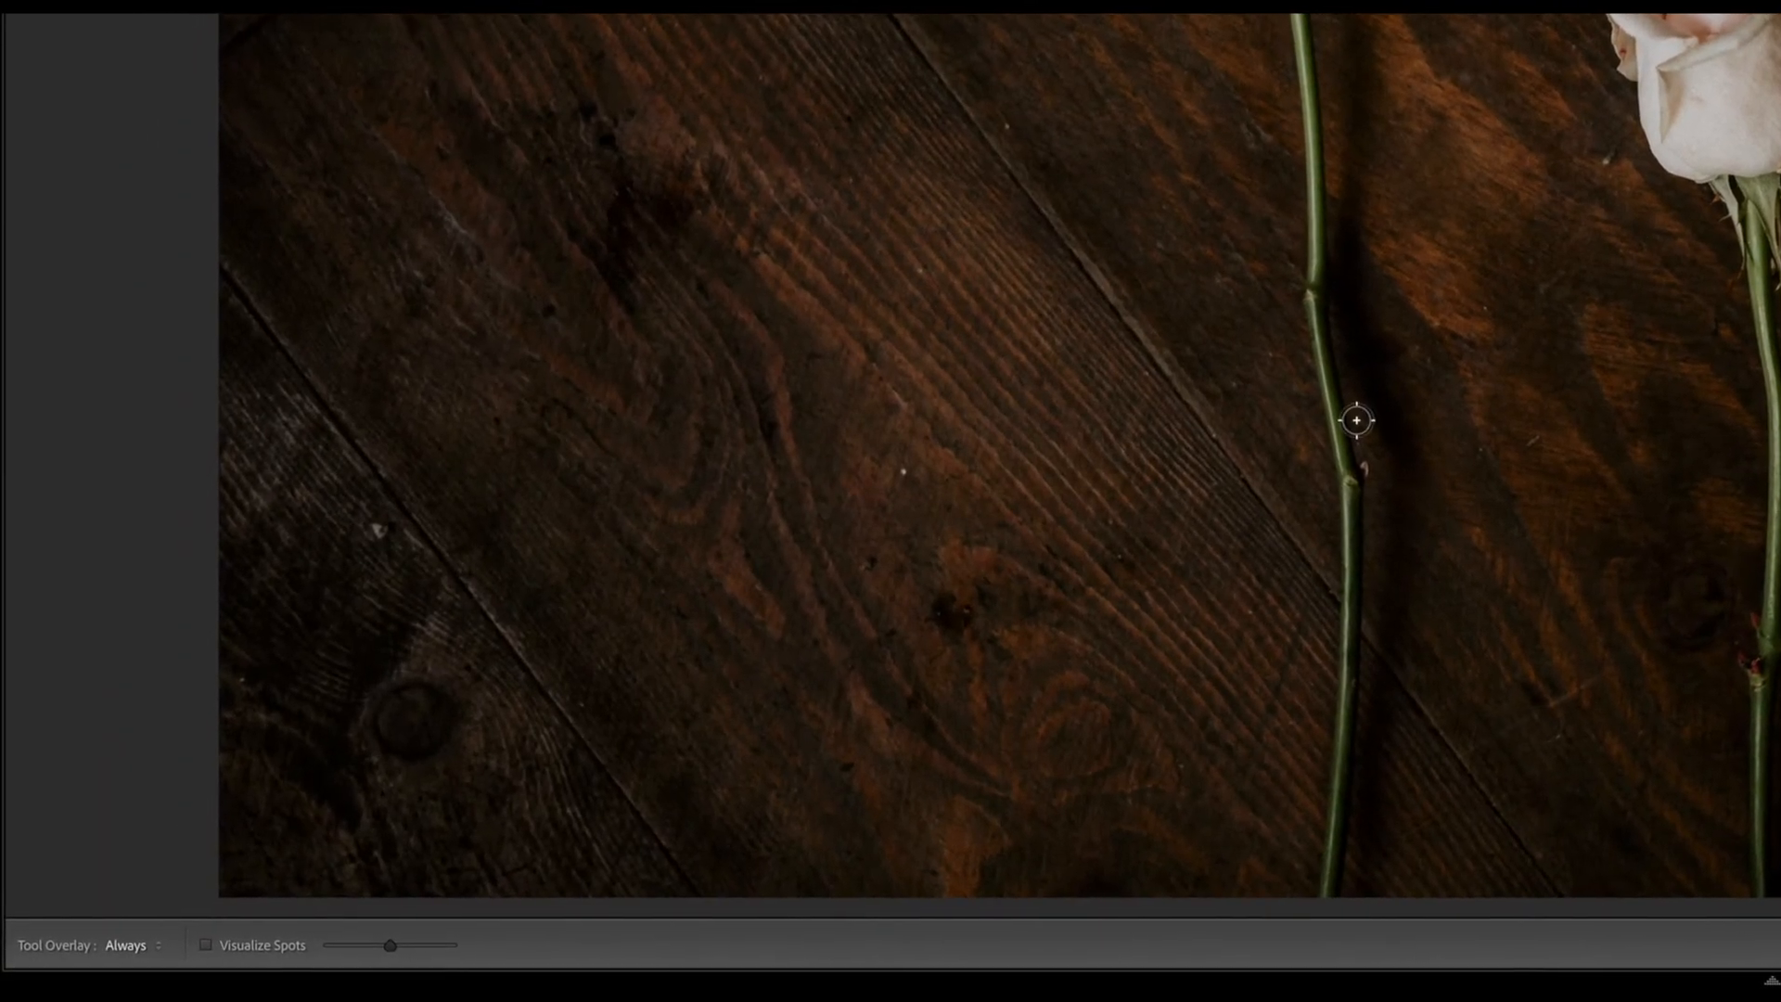
Turn on Visualize Spots to reveal the dust specks on the wood floor.
left_click(205, 944)
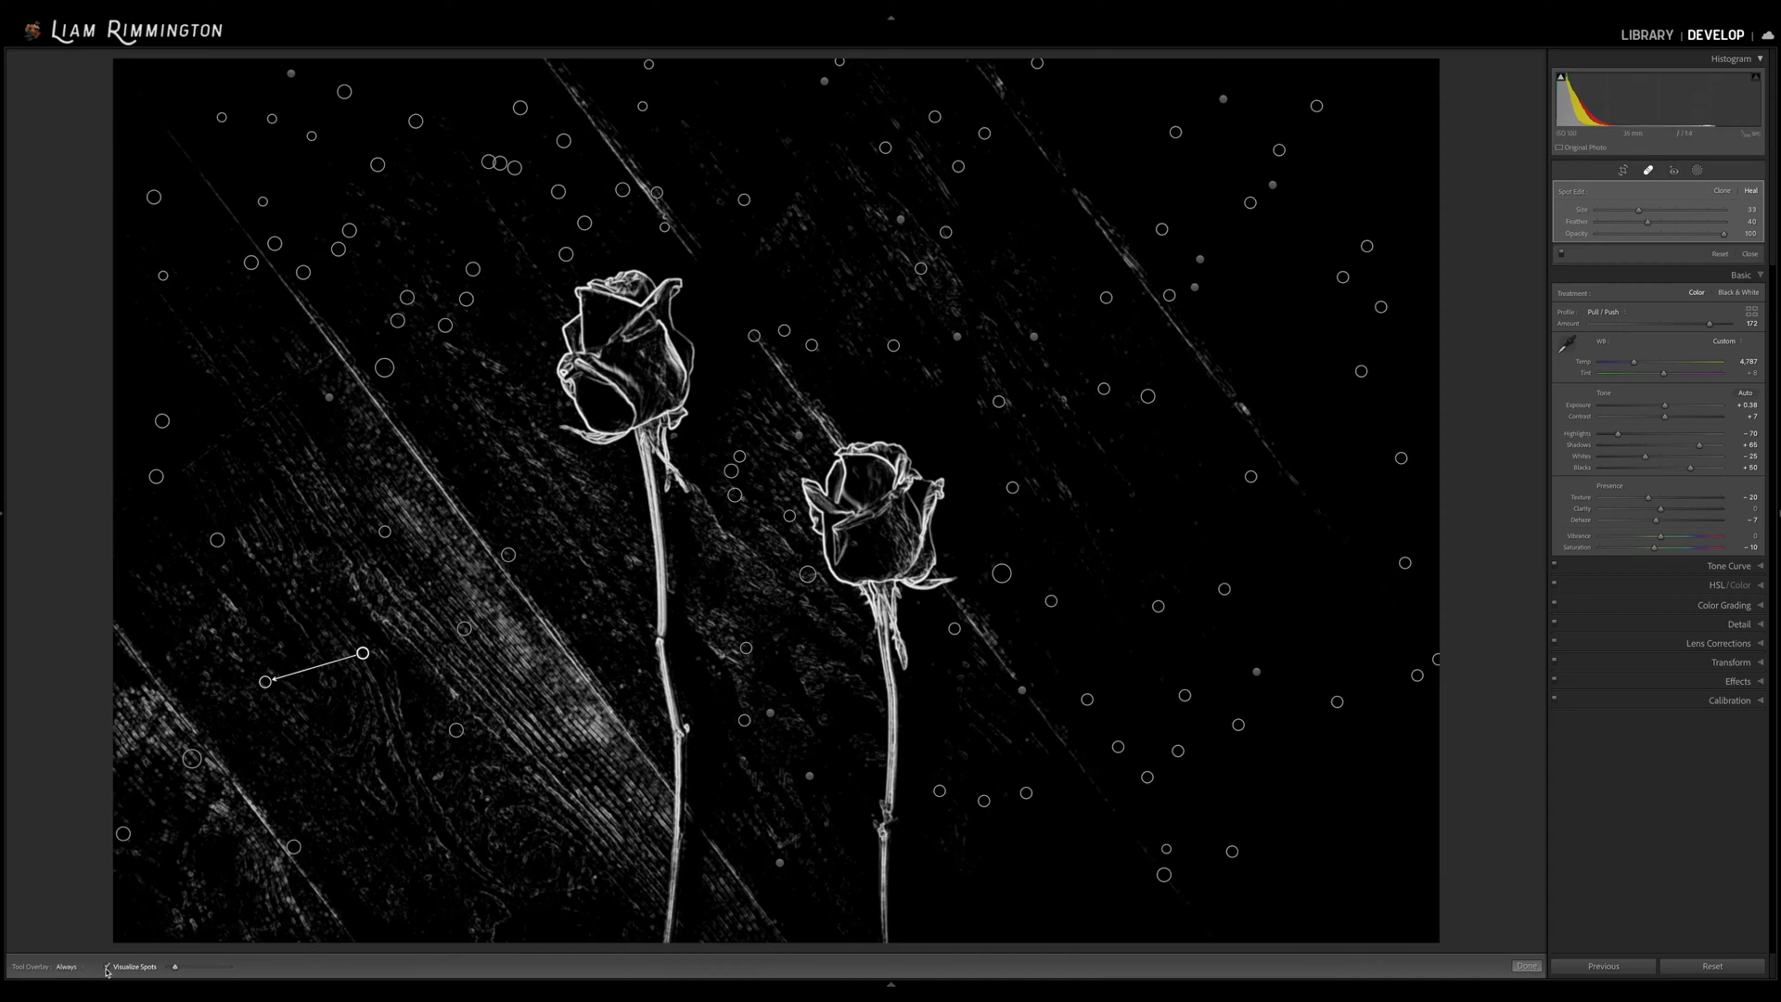
Turn off Visualize Spots and close the Spot Removal tool.
left_click(106, 971)
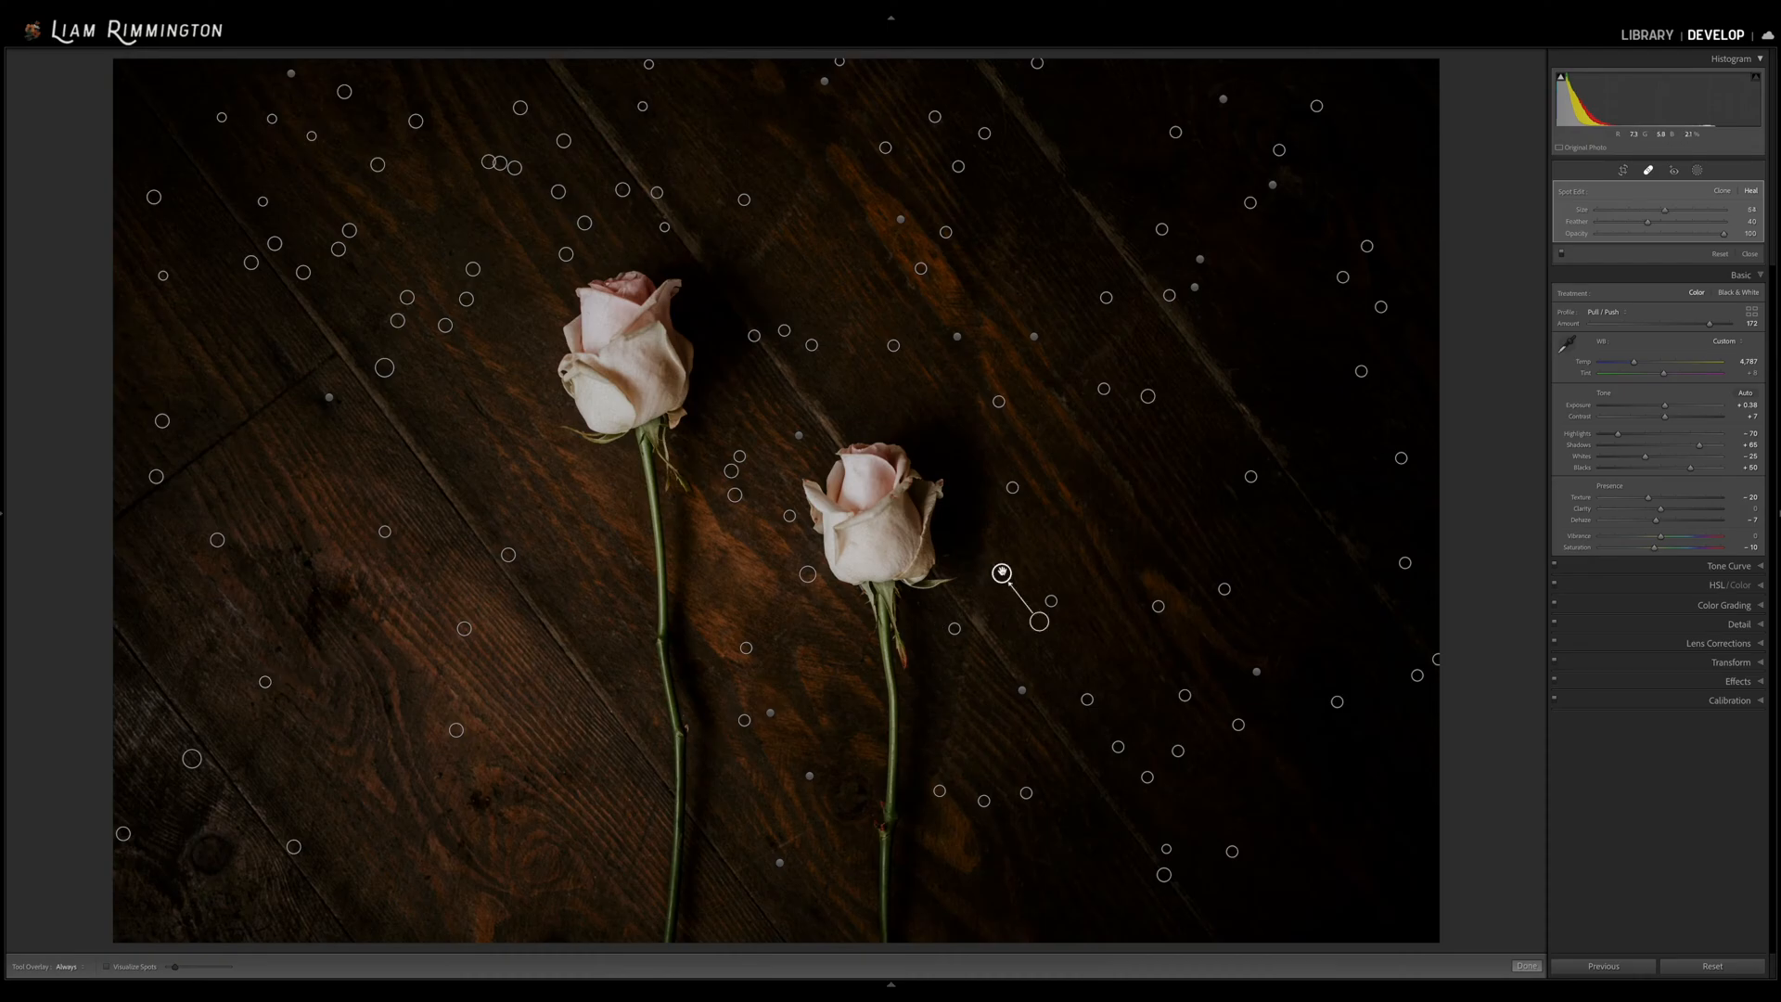
left_click(1525, 966)
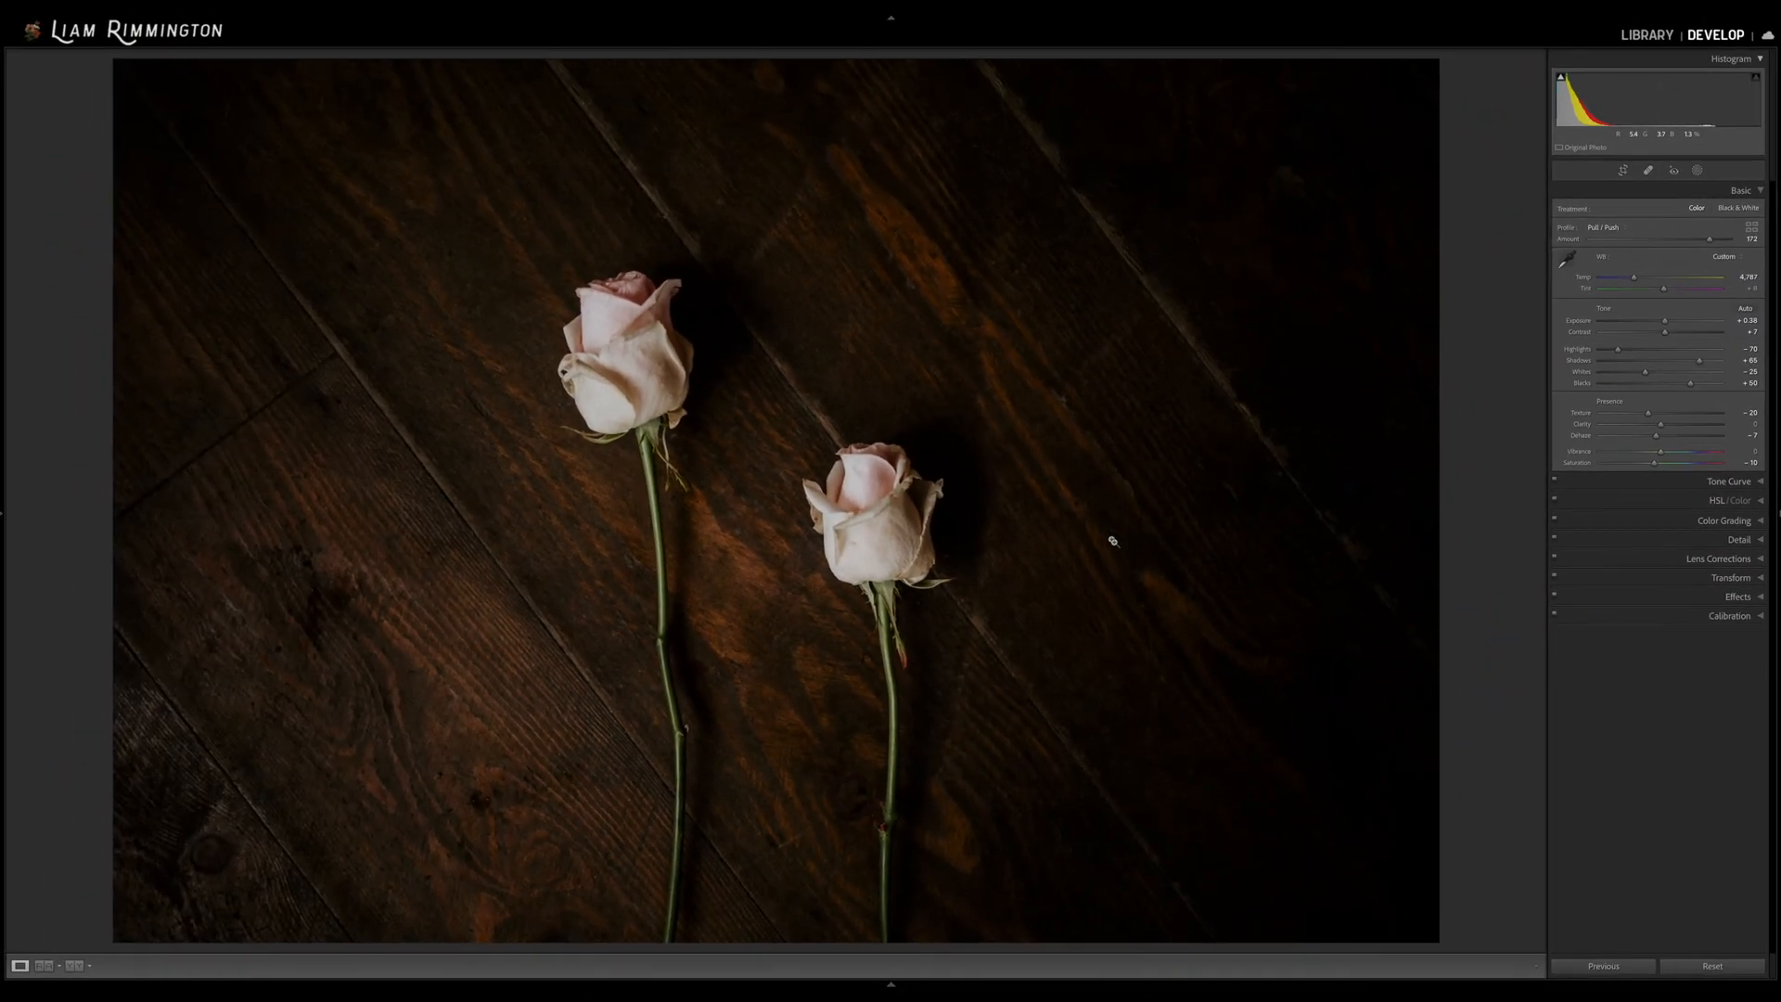